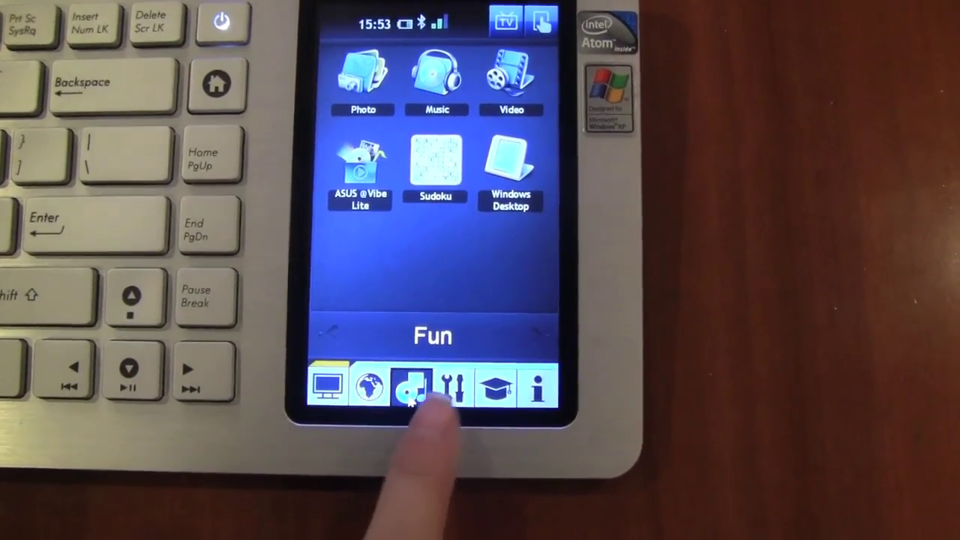
Browse the launcher's Tools & Setting and learning app categories.
left_click(436, 389)
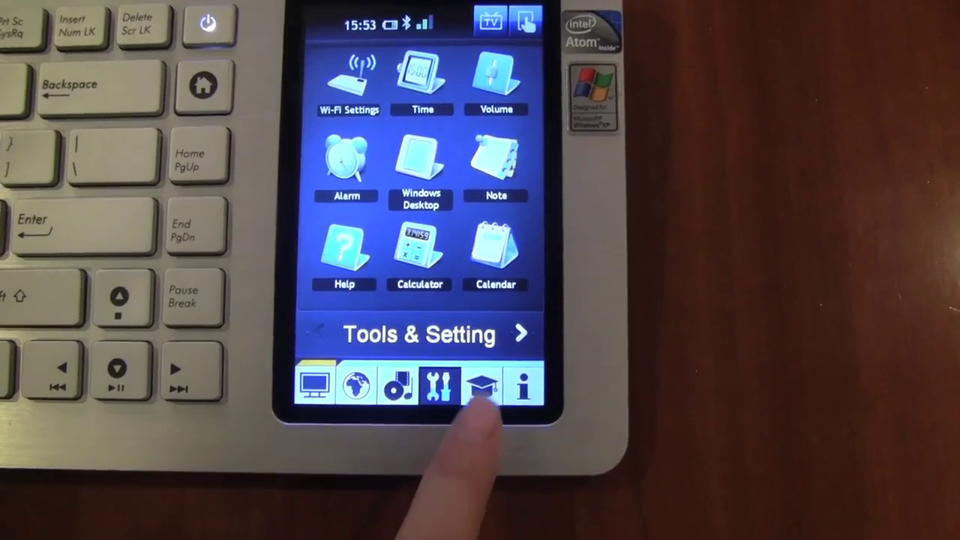
left_click(480, 393)
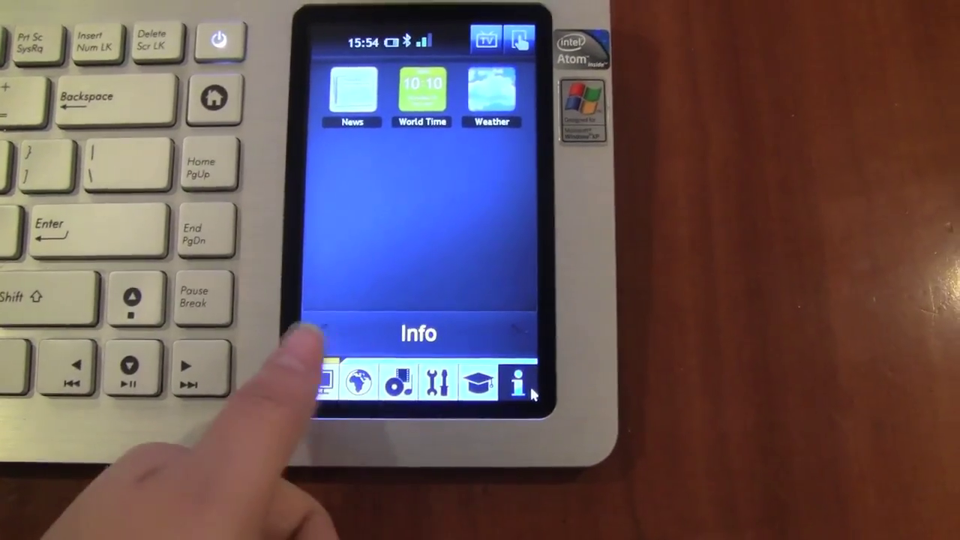
left_click(328, 381)
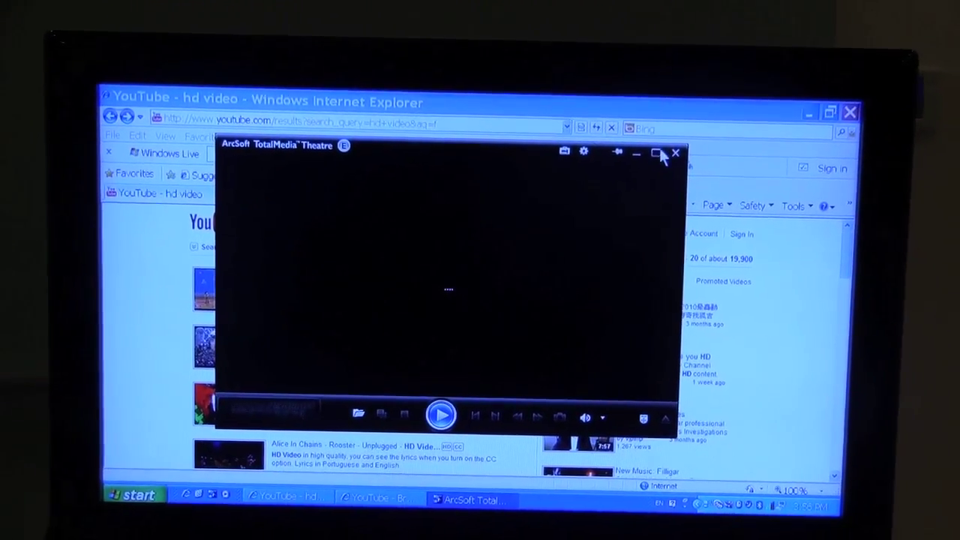
Maximise the ArcSoft TotalMedia Theatre player window on the TV.
left_click(441, 413)
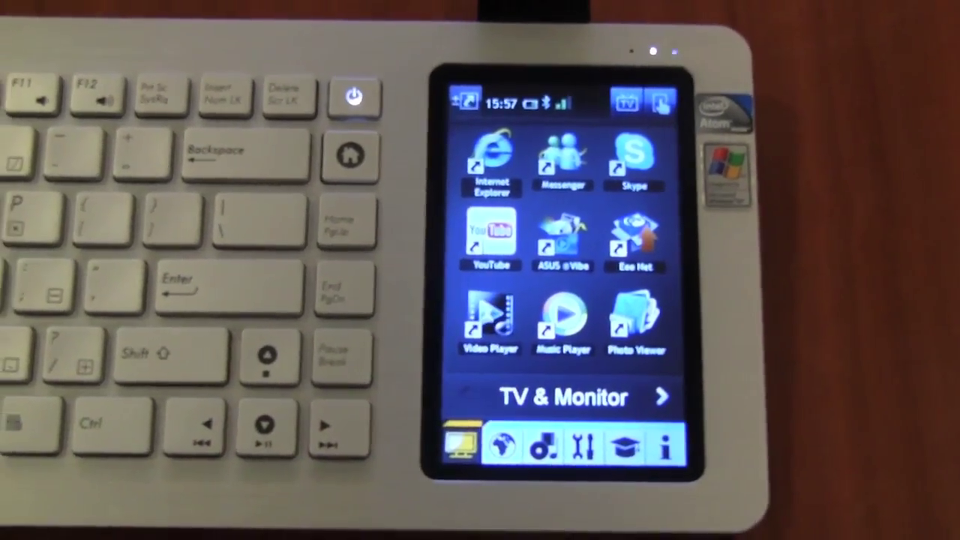
Switch from the TV & Monitor apps to the Video Player remote control.
left_click(486, 318)
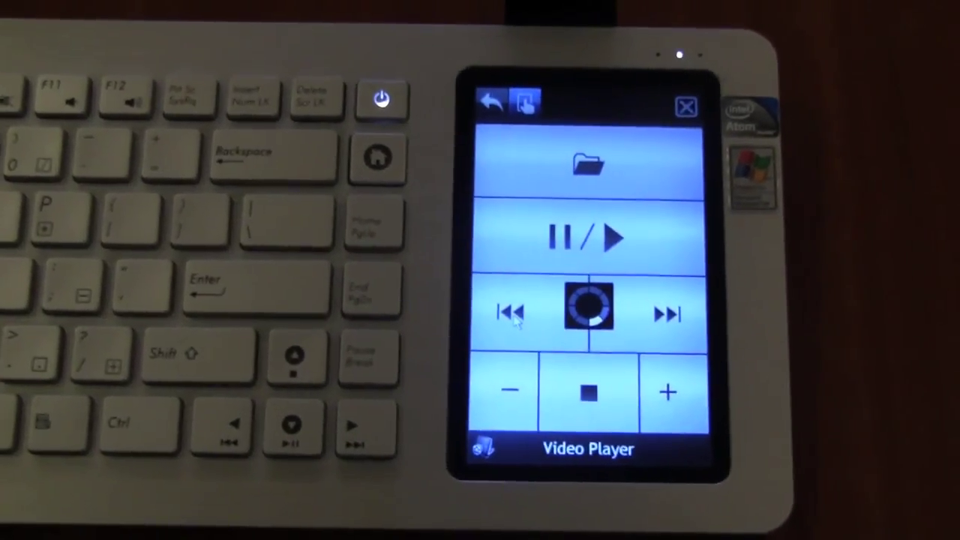